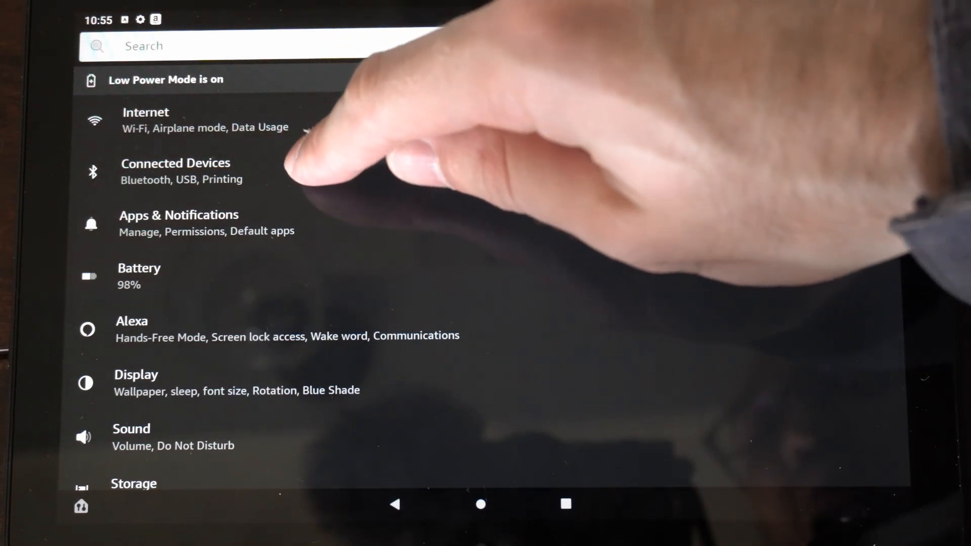
# Open Connected Devices to see the Bluetooth-connected Anker A7726
pyautogui.click(176, 171)
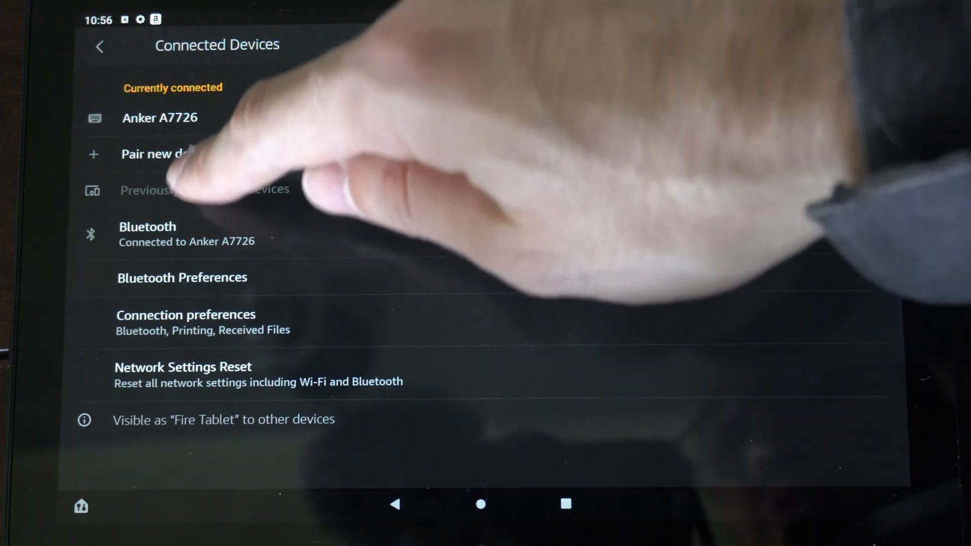
# Scan for new devices and start pairing with the Xbox Wireless Controller
pyautogui.click(161, 154)
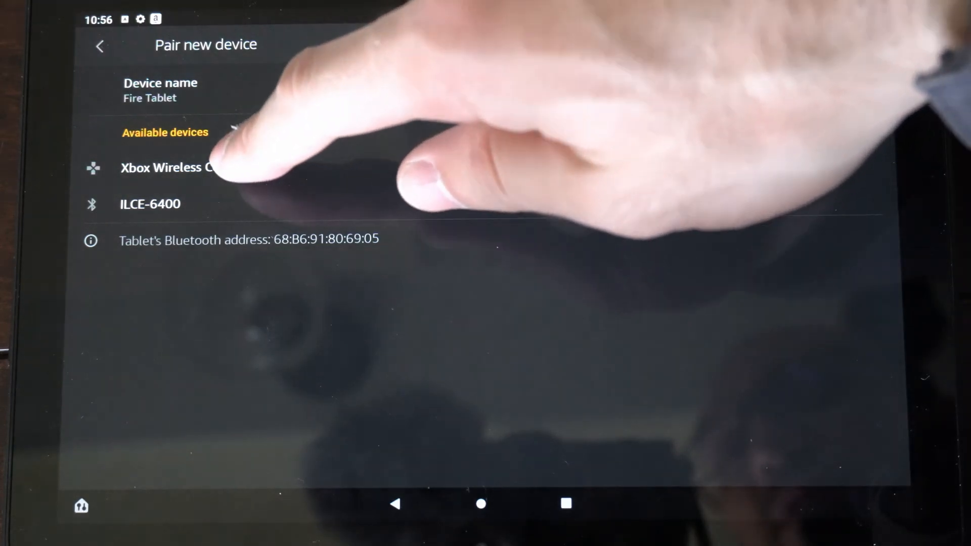
pyautogui.click(168, 167)
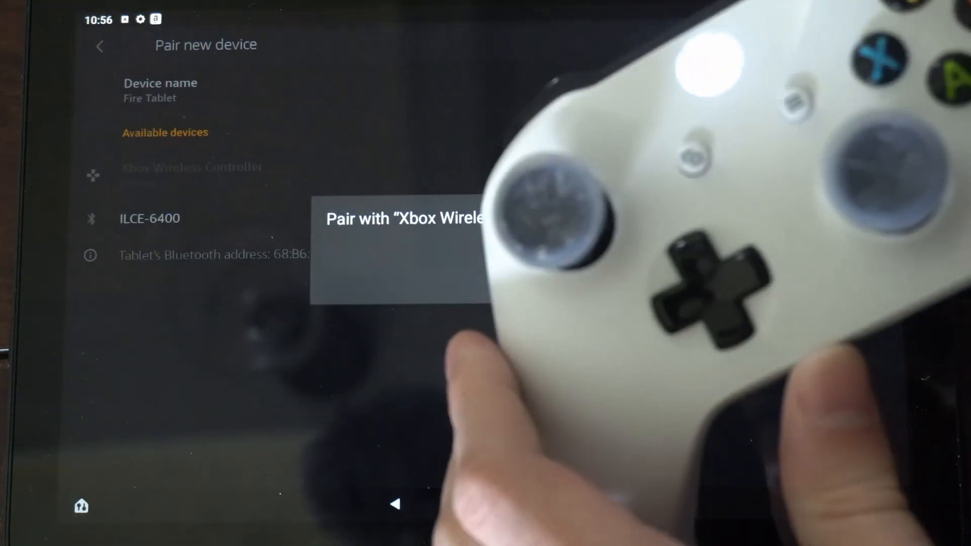